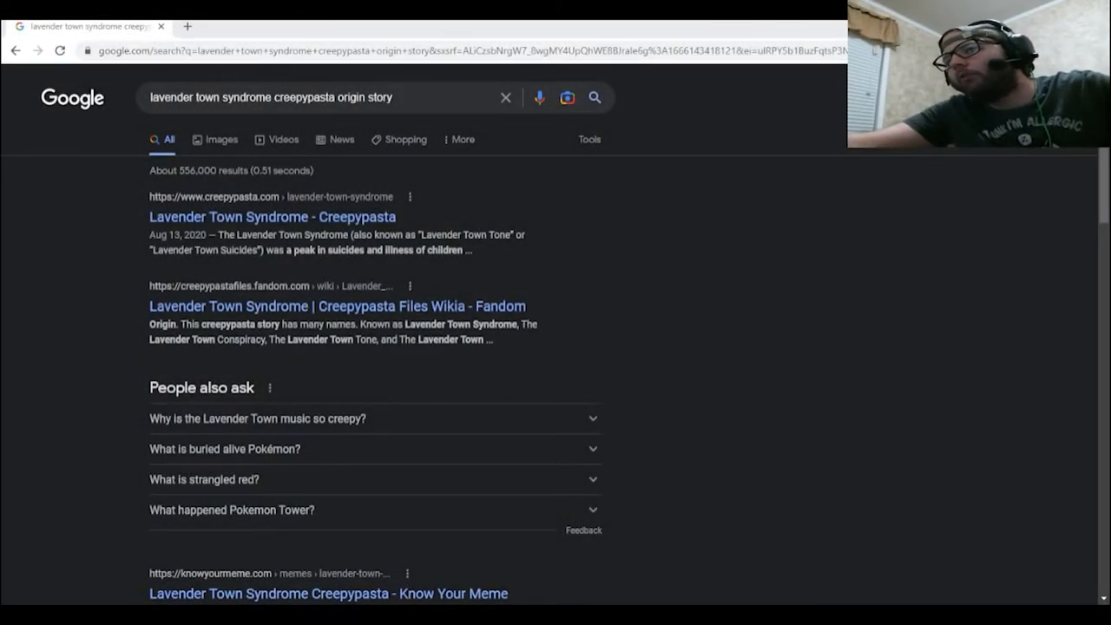
# Open the 'Lavender Town Syndrome | Creepypasta Files Wikia' result from Google Search.
pyautogui.click(337, 305)
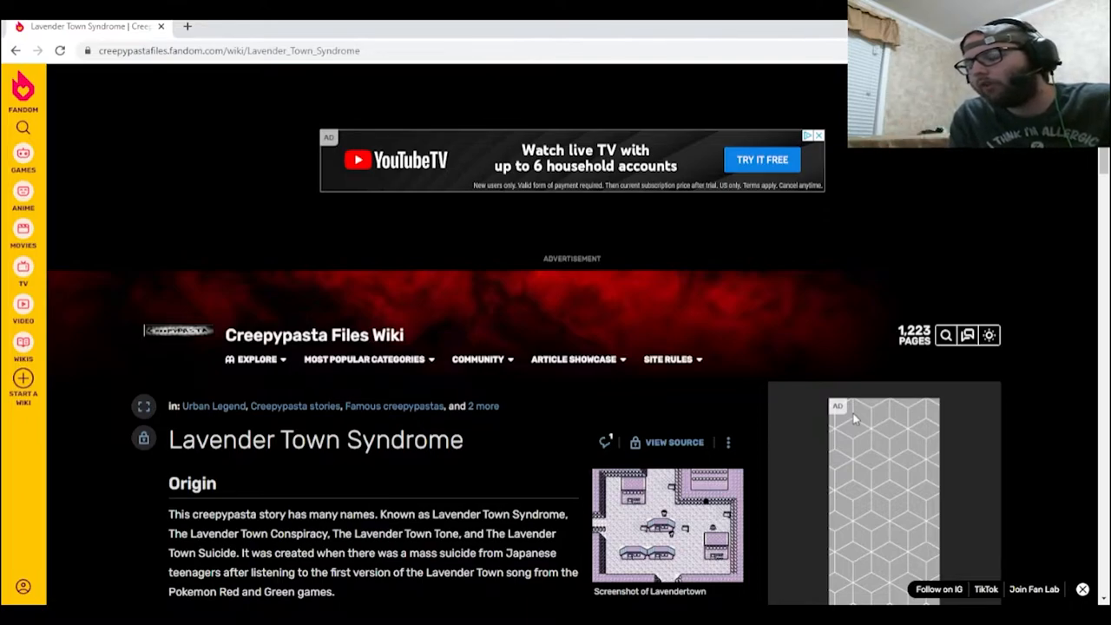
pyautogui.moveTo(10, 441)
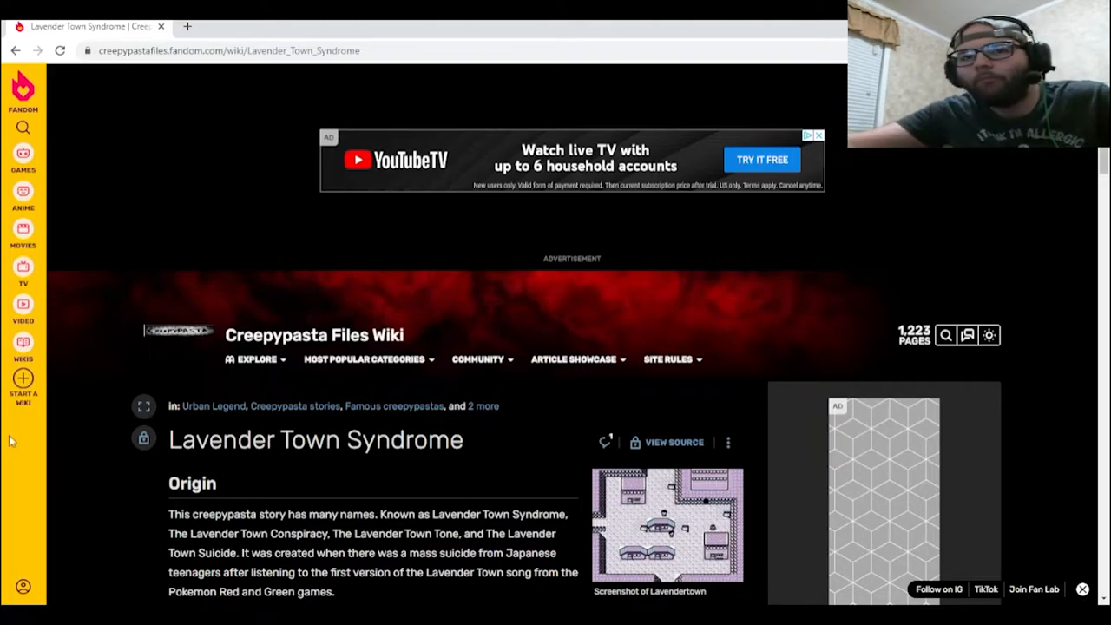
pyautogui.scroll(-3)
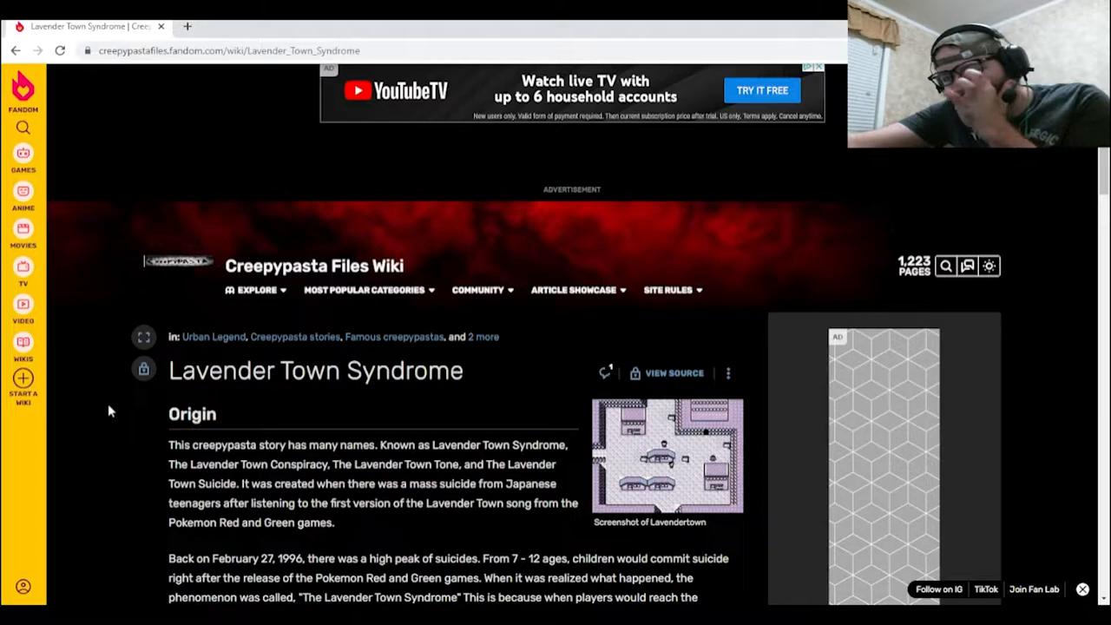
pyautogui.scroll(-3)
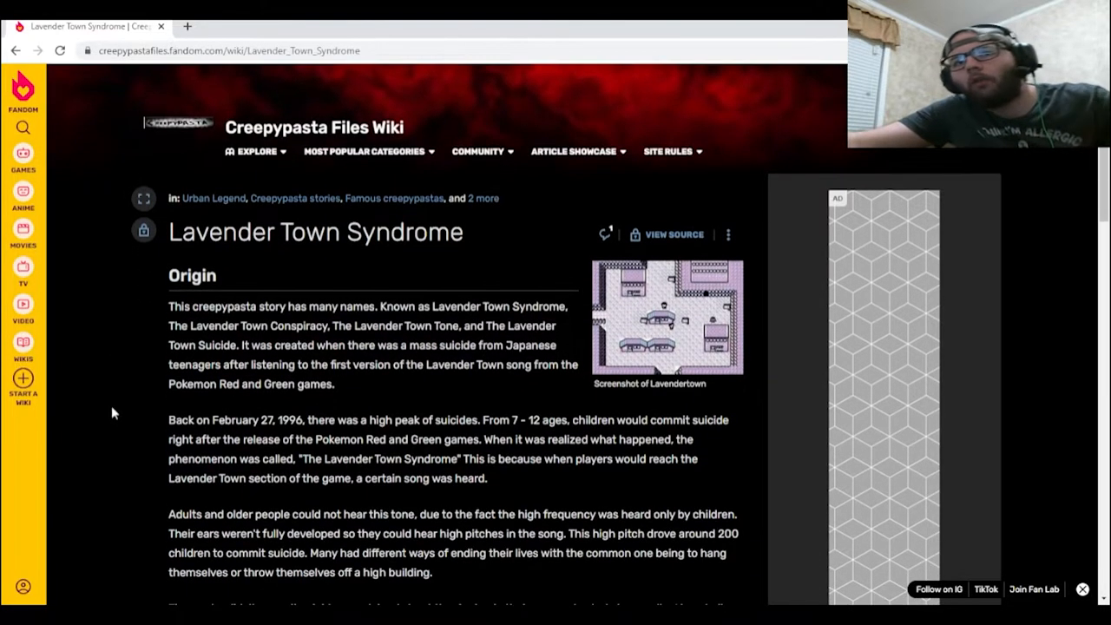
pyautogui.moveTo(148, 309)
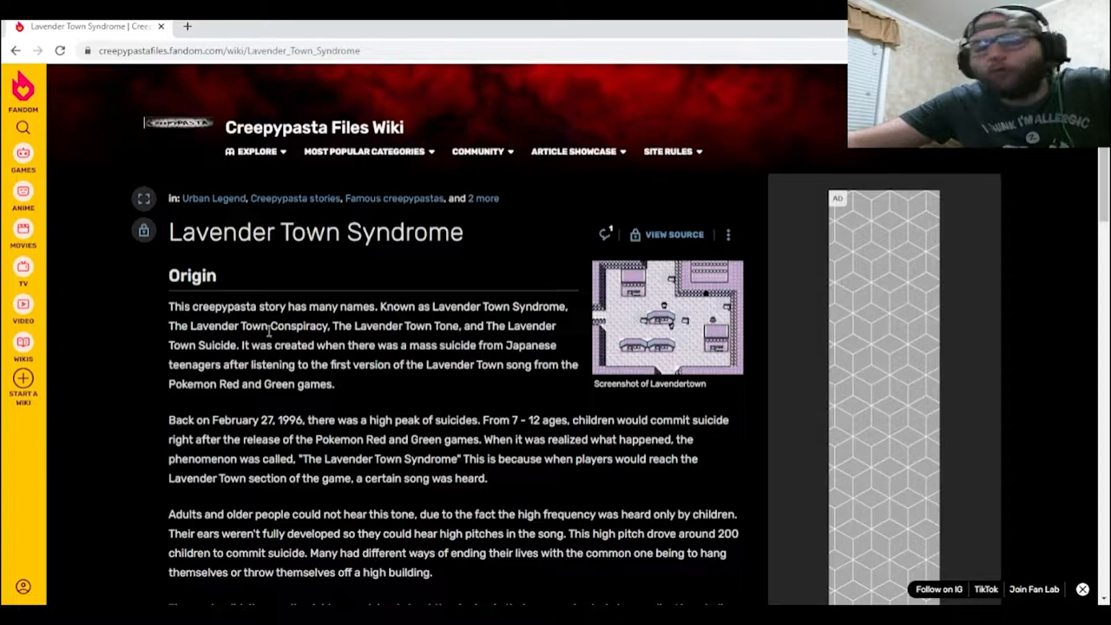
pyautogui.moveTo(362, 339)
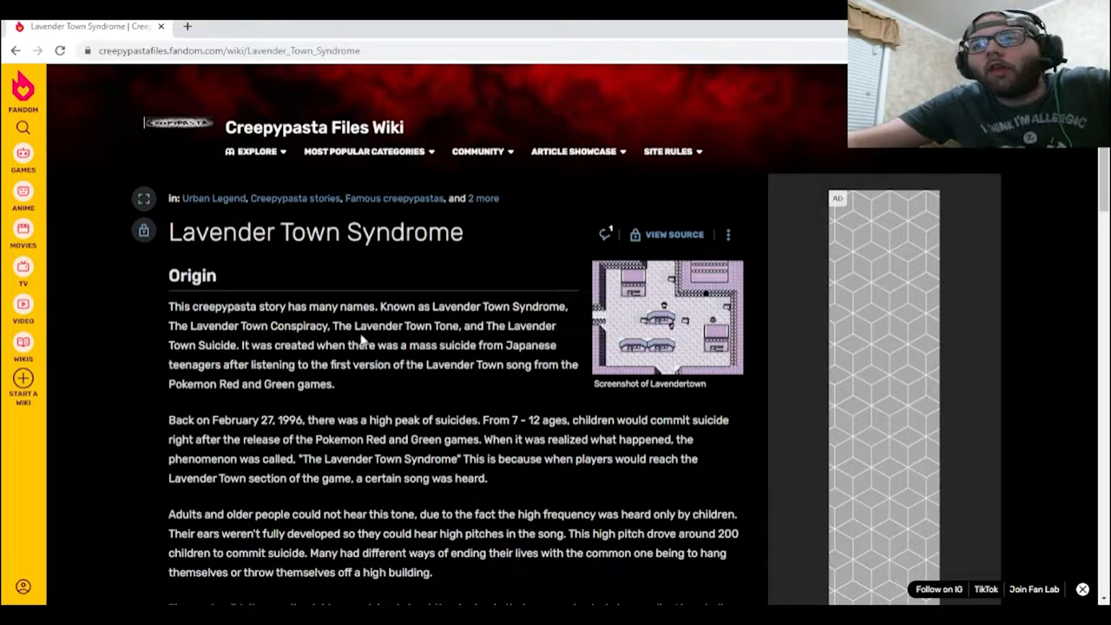
pyautogui.moveTo(146, 373)
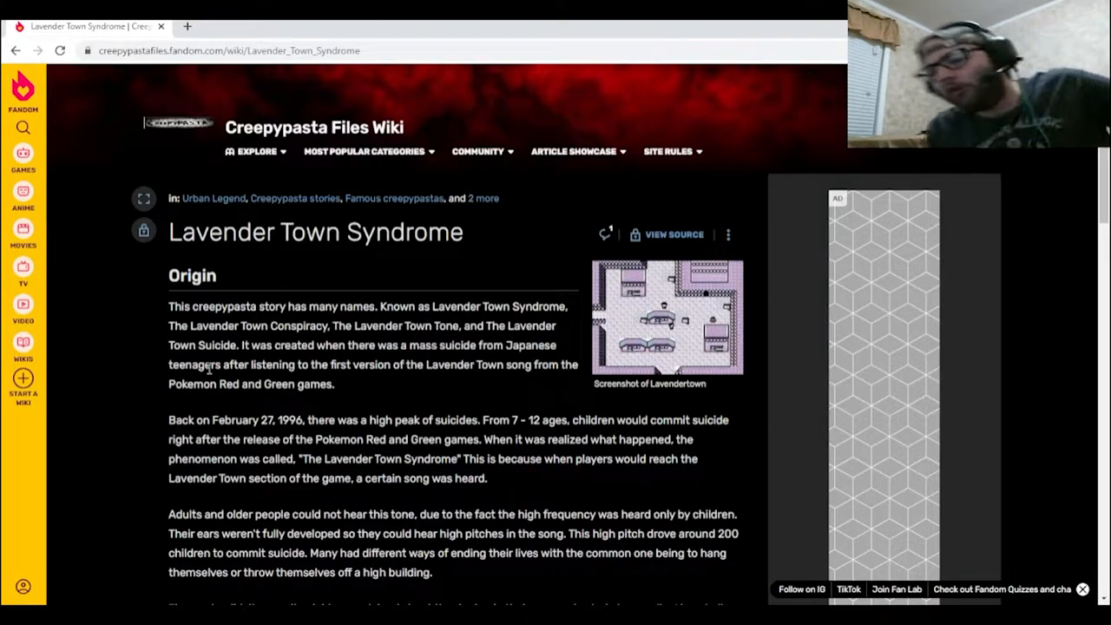
pyautogui.moveTo(104, 397)
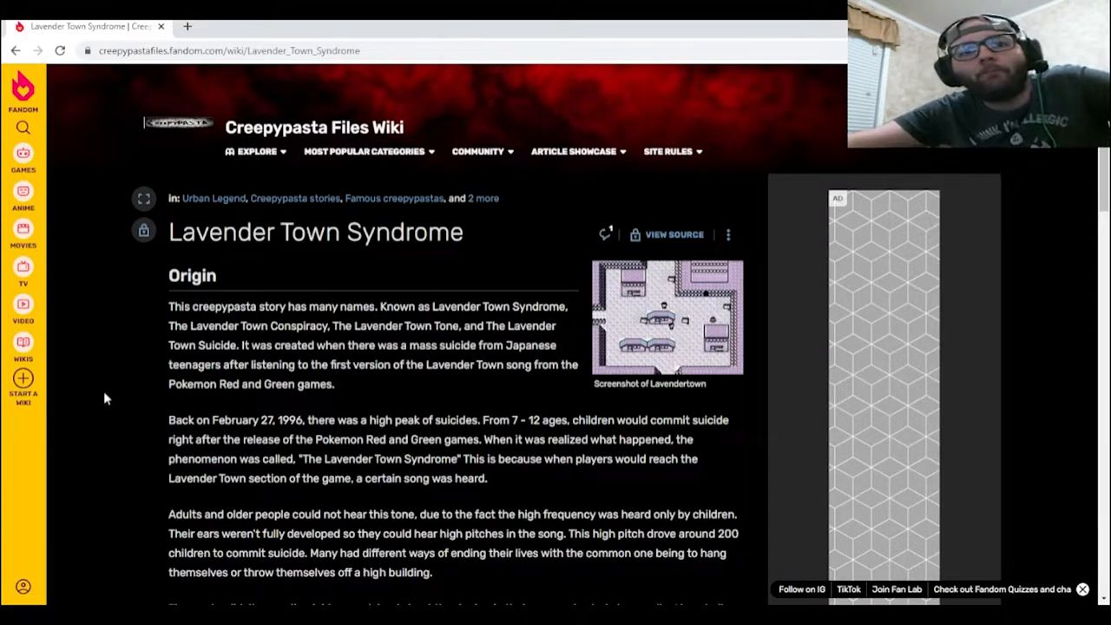
pyautogui.scroll(-3)
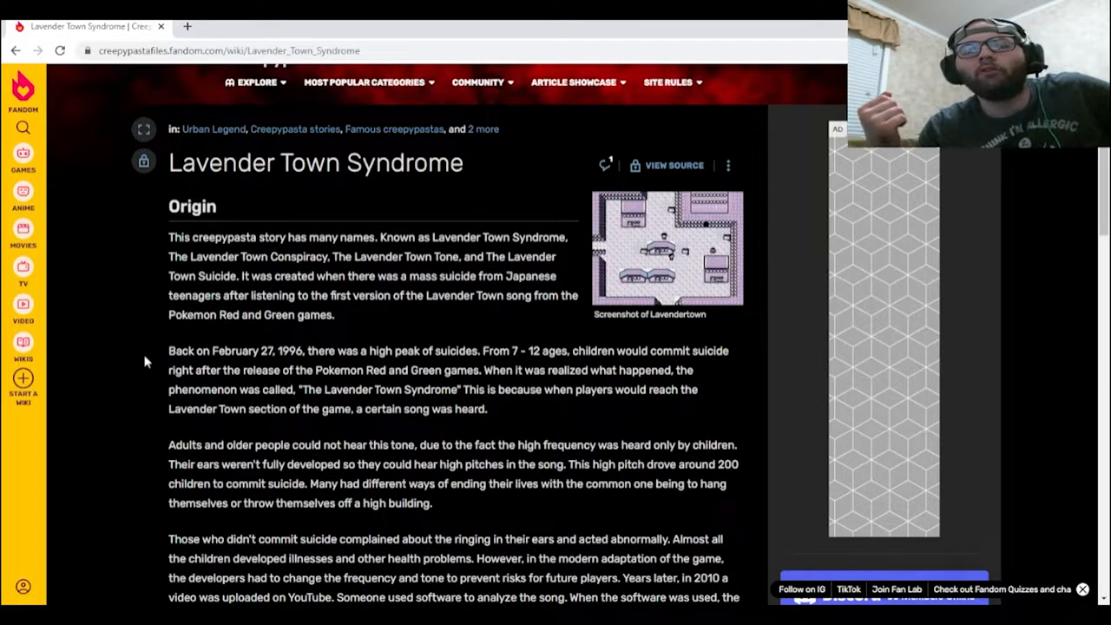
# Scroll the article down past the Origin text to its Videos section.
pyautogui.scroll(-3)
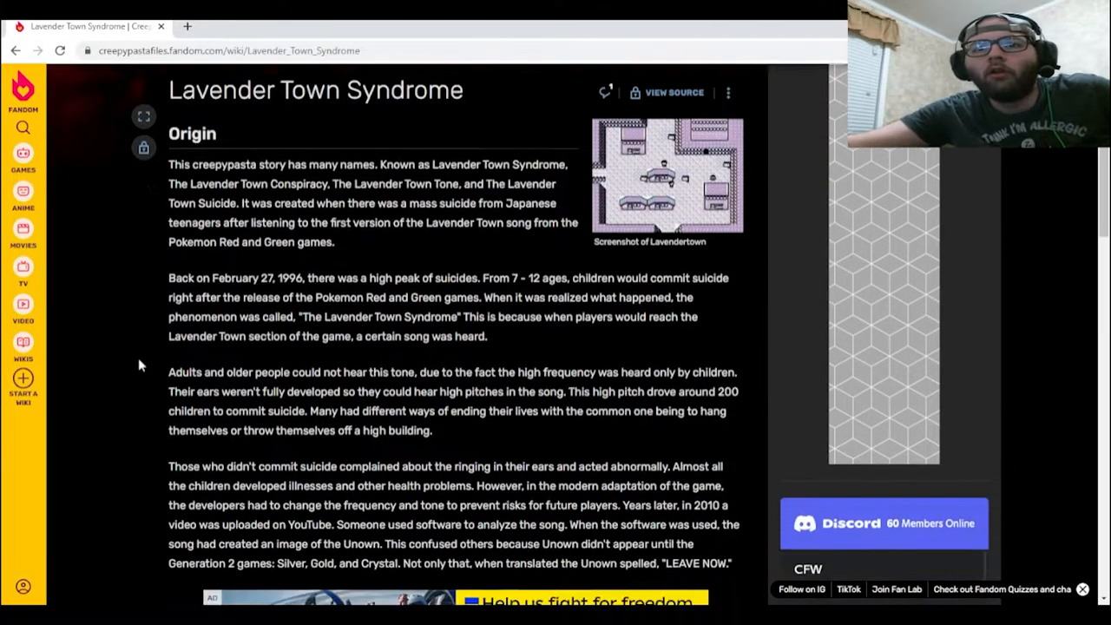
pyautogui.scroll(-3)
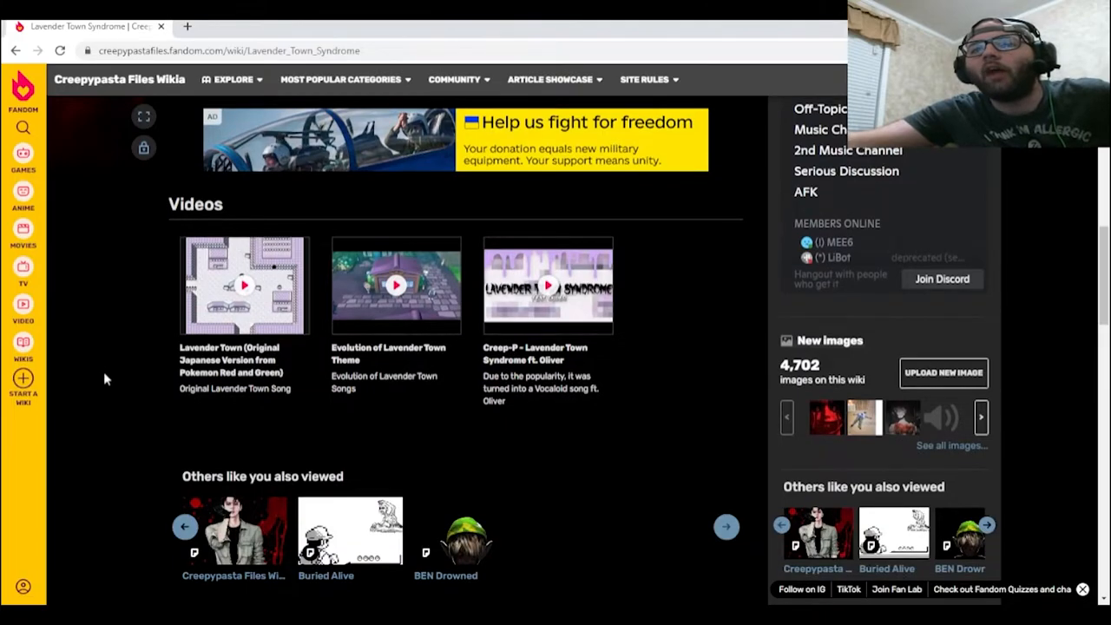
# Start playing the 'Lavender Town (Original Japanese Version)' video on YouTube.
pyautogui.scroll(3)
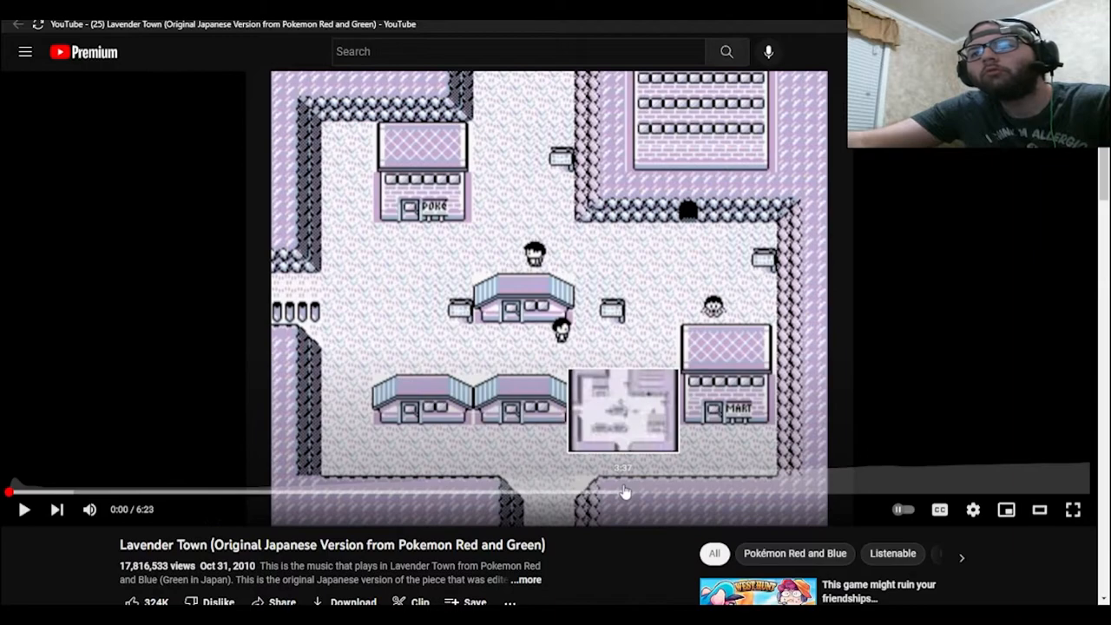
pyautogui.click(25, 510)
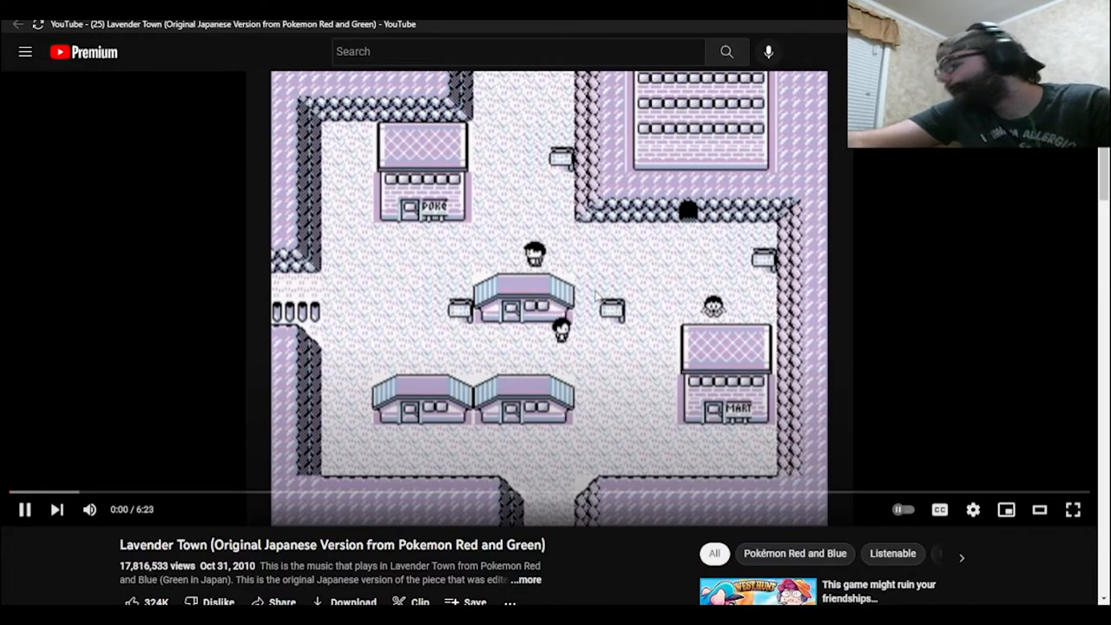